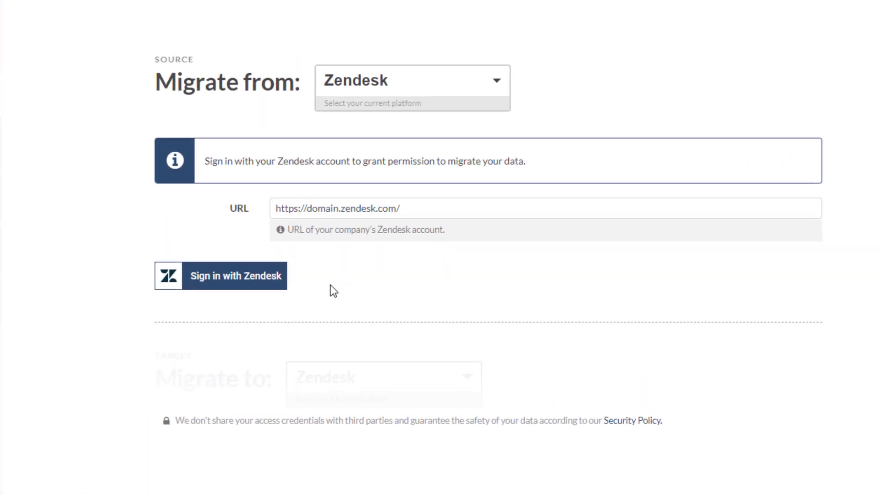
- Open the platform dropdown to show all supported help desk platforms
{"action": "left_click", "coordinate": [220, 276]}
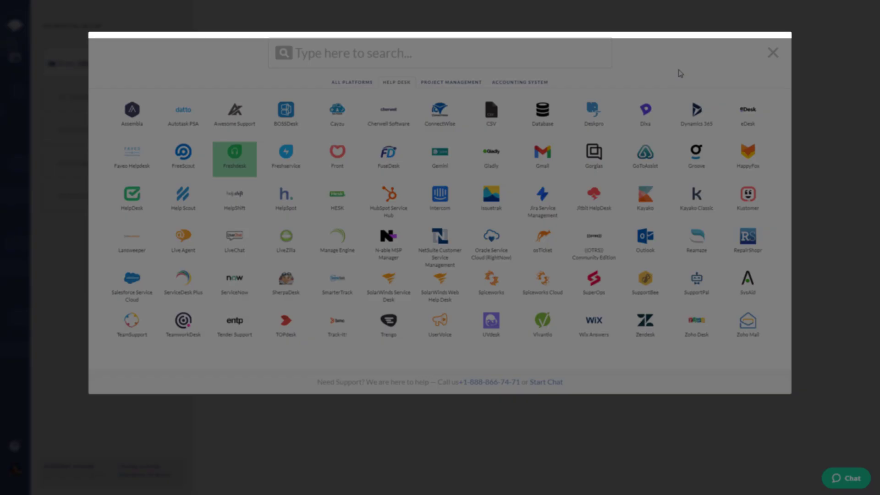
- Choose Zendesk as the source platform for the Freshchat migration
{"action": "left_click", "coordinate": [645, 327]}
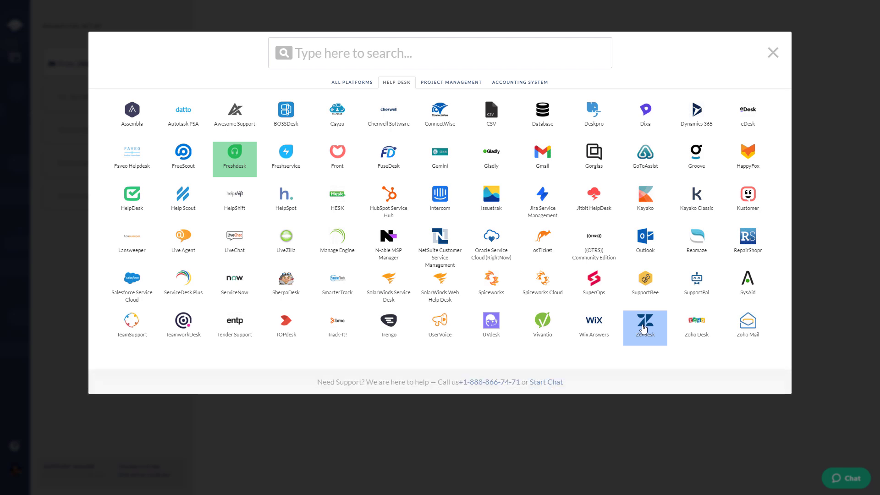
{"action": "left_click", "coordinate": [645, 327]}
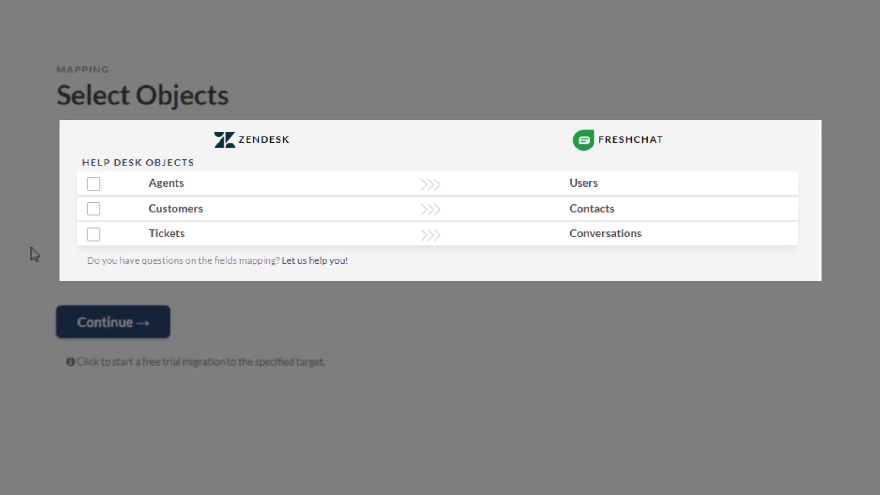
- Tick Agents on the Select Objects page, which also selects Customers
{"action": "left_click", "coordinate": [93, 185]}
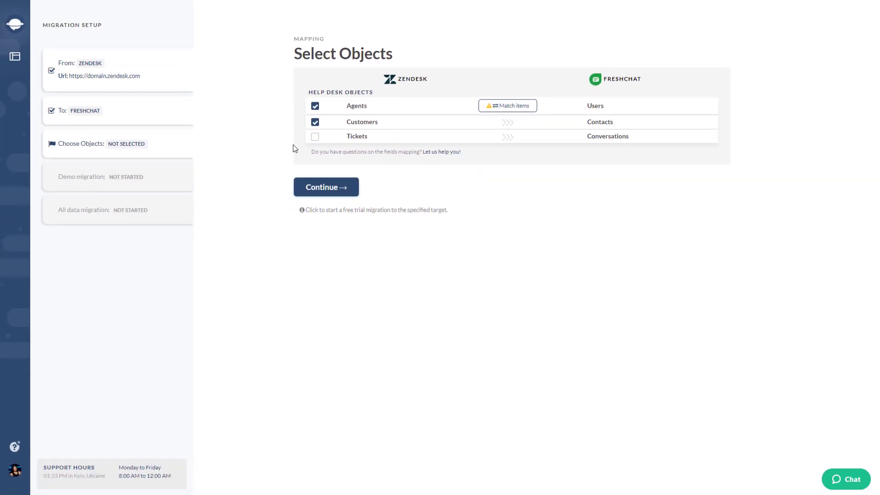
{"action": "mouse_move", "coordinate": [507, 106]}
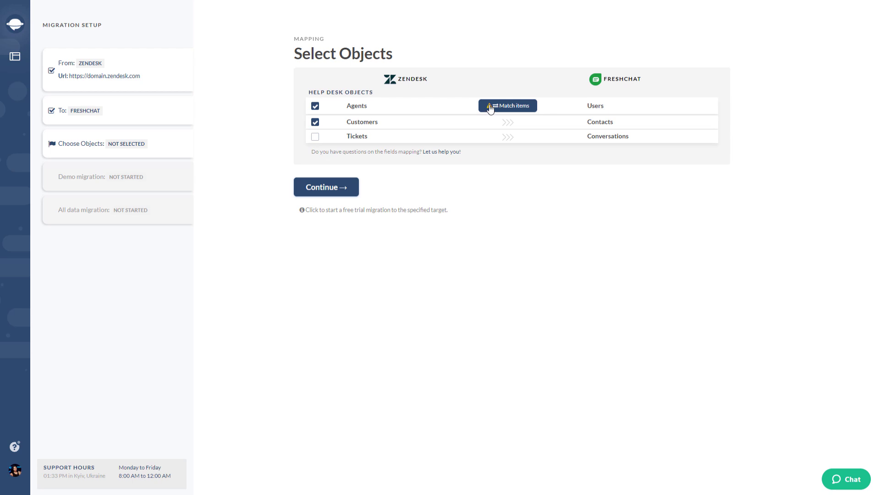
- Match Zendesk agents to Freshchat users and save the matching
{"action": "left_click", "coordinate": [508, 105]}
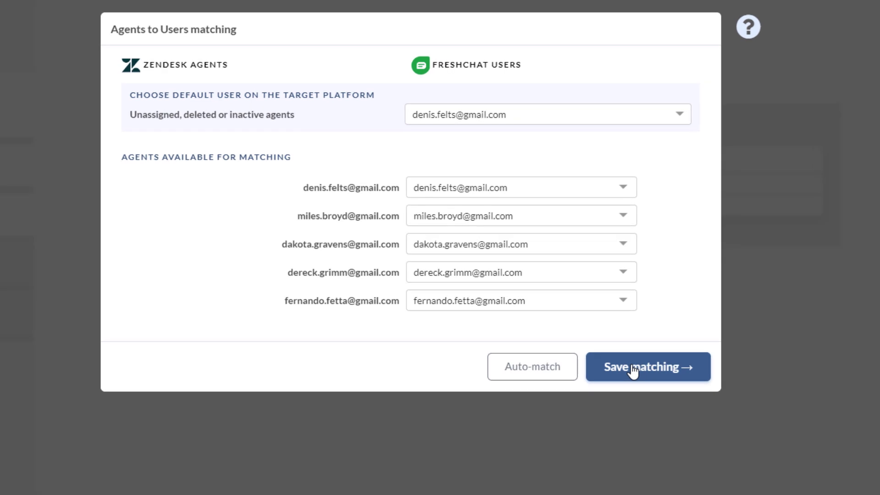
{"action": "left_click", "coordinate": [648, 367]}
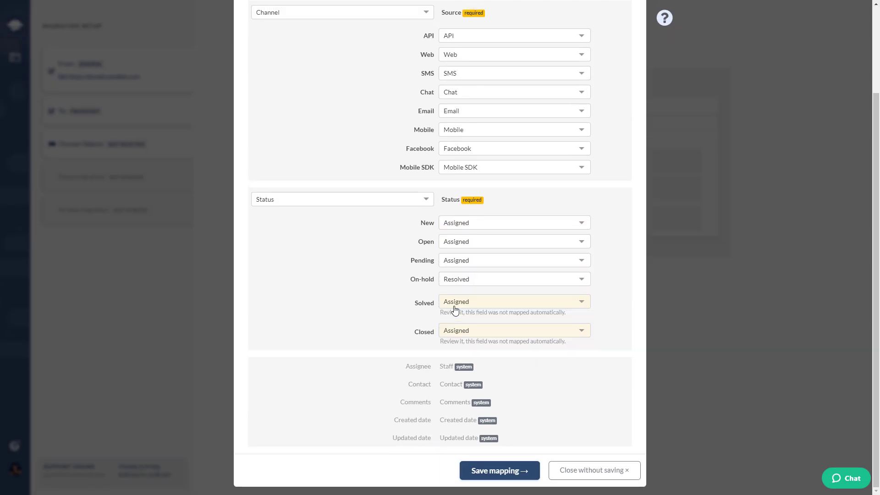
- Review the Tickets field mapping for the Solved status
{"action": "left_click", "coordinate": [593, 470]}
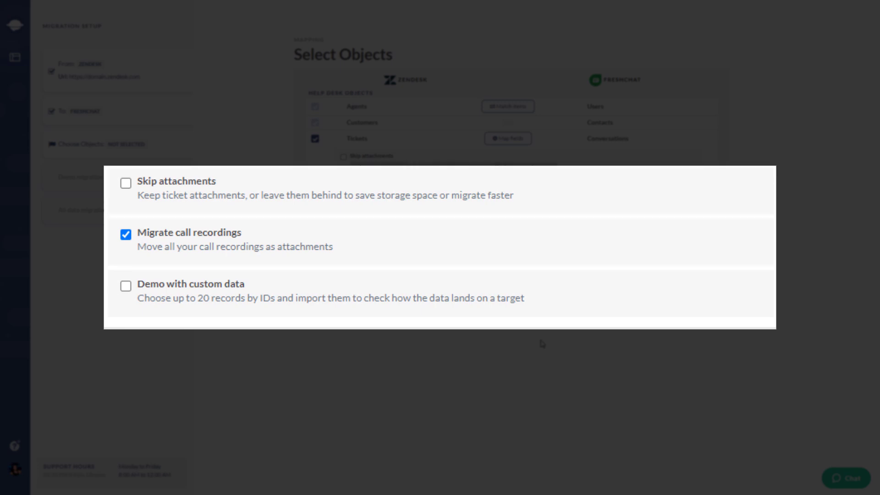
{"action": "mouse_move", "coordinate": [393, 243]}
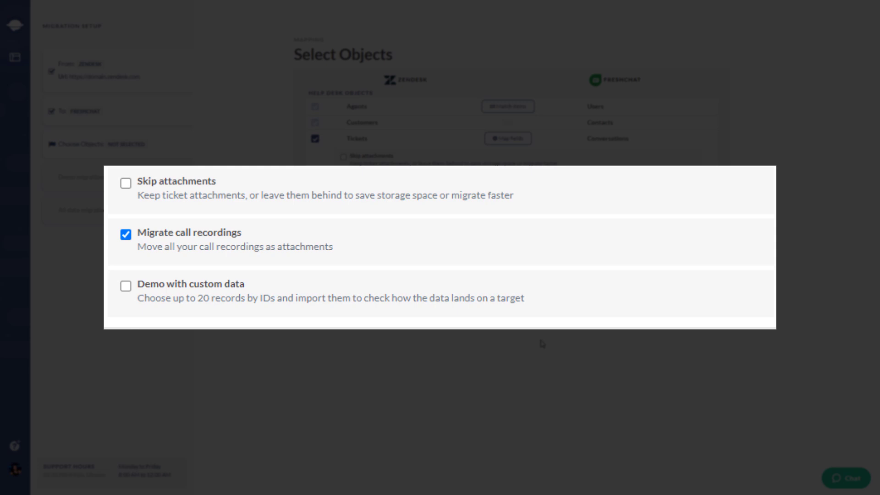
{"action": "mouse_move", "coordinate": [393, 290]}
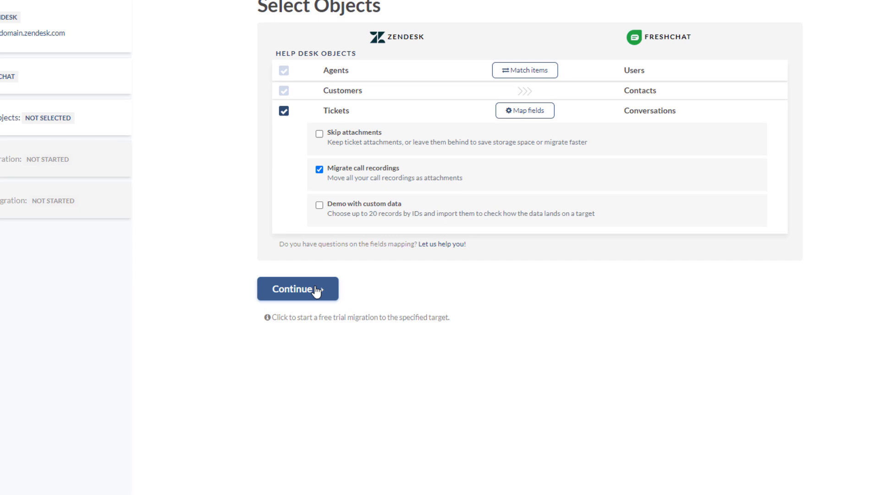
- Start the free demo migration with call recordings included
{"action": "left_click", "coordinate": [297, 288]}
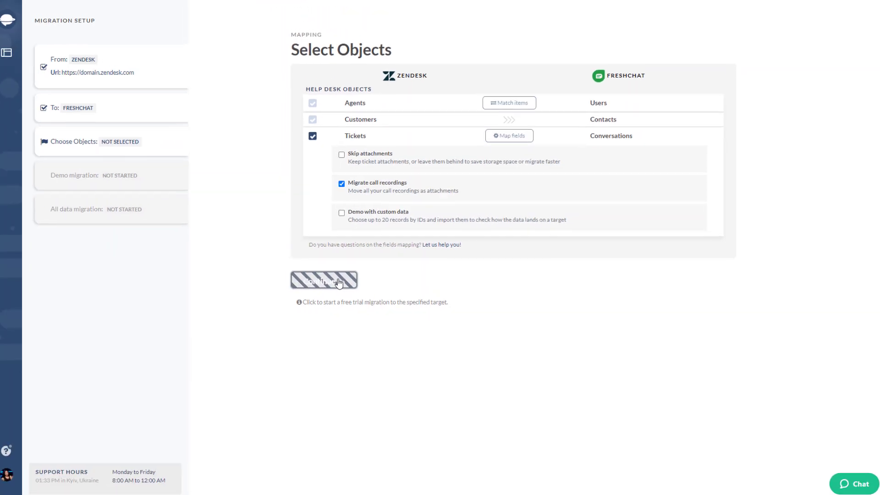
{"action": "left_click", "coordinate": [324, 280]}
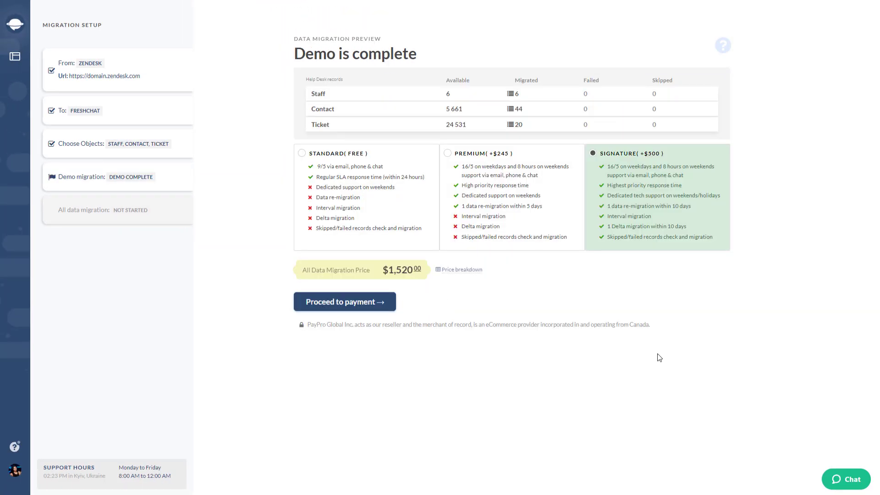